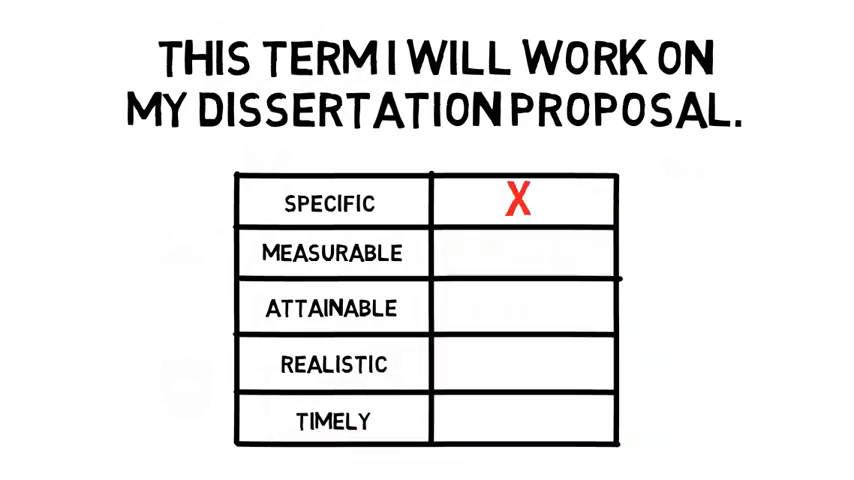
click(518, 254)
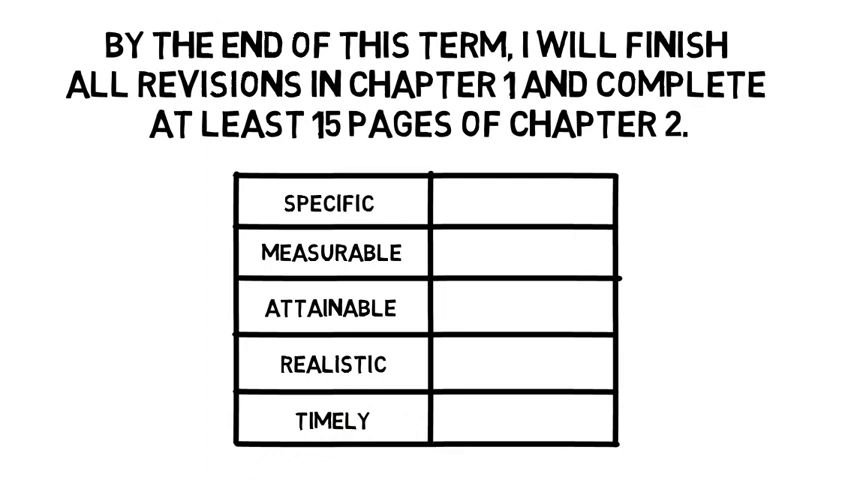
click(519, 203)
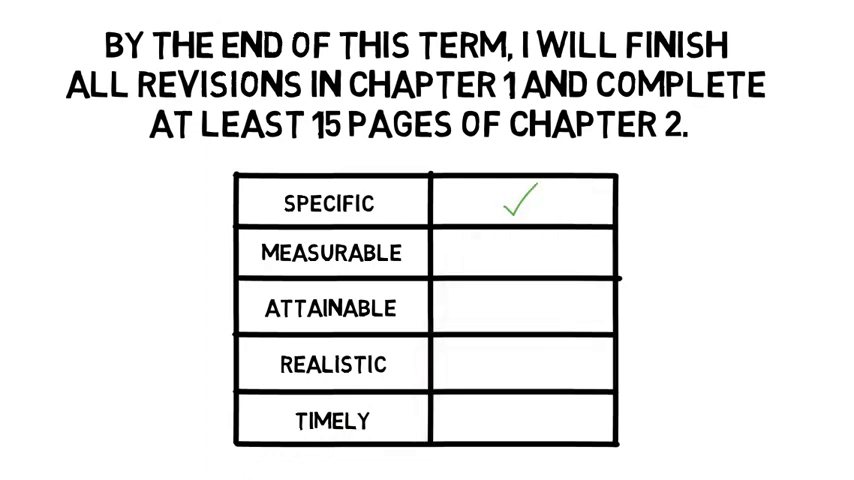